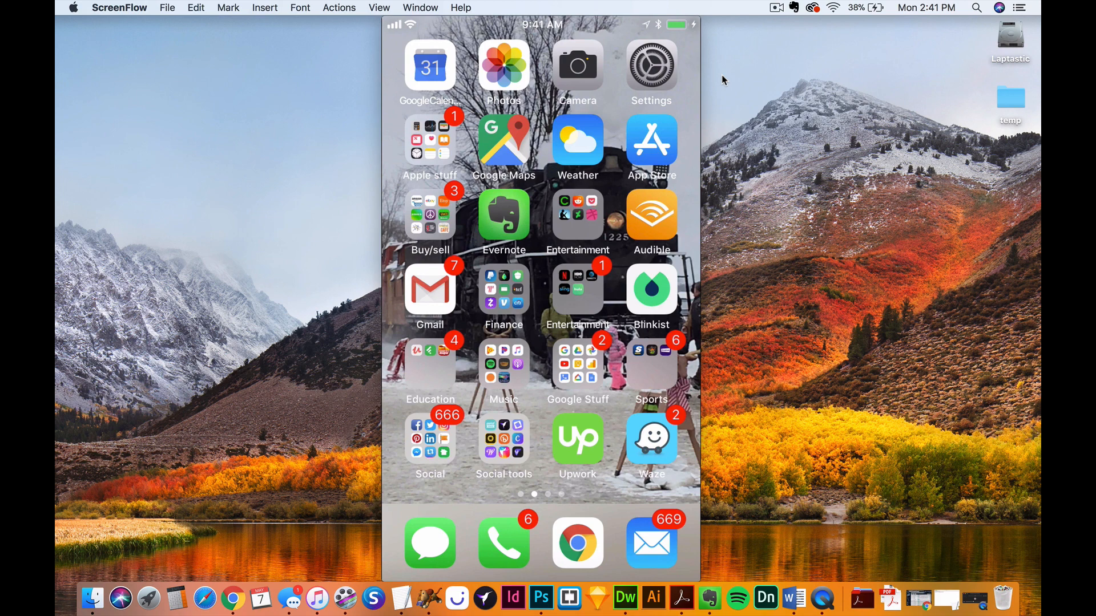
Launch Dribbble and browse the Animated GIFs collection down to the pink music player shot
click(578, 214)
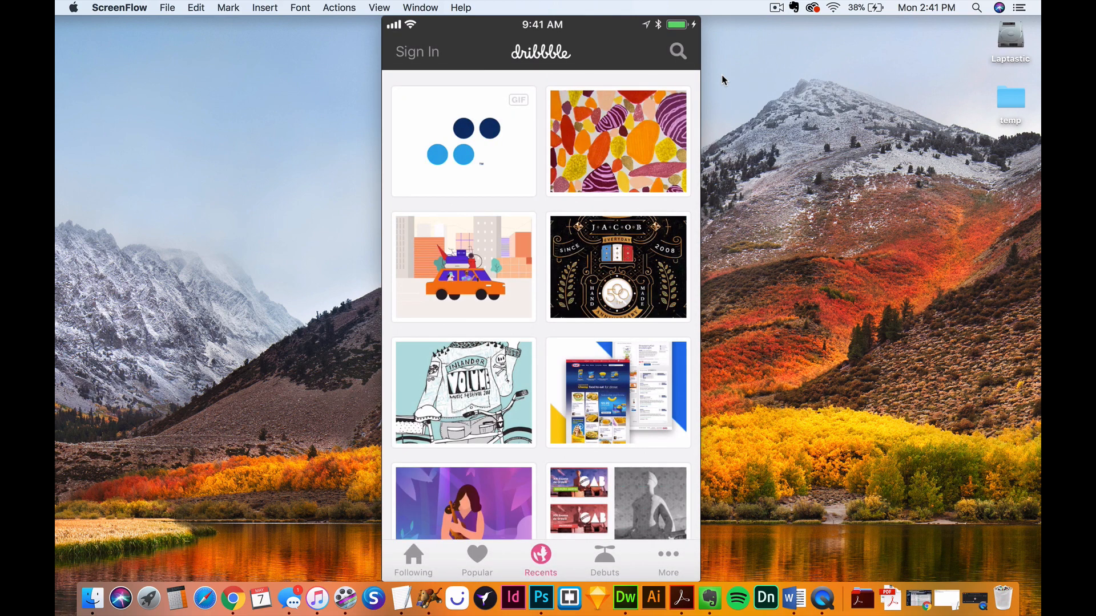
click(668, 562)
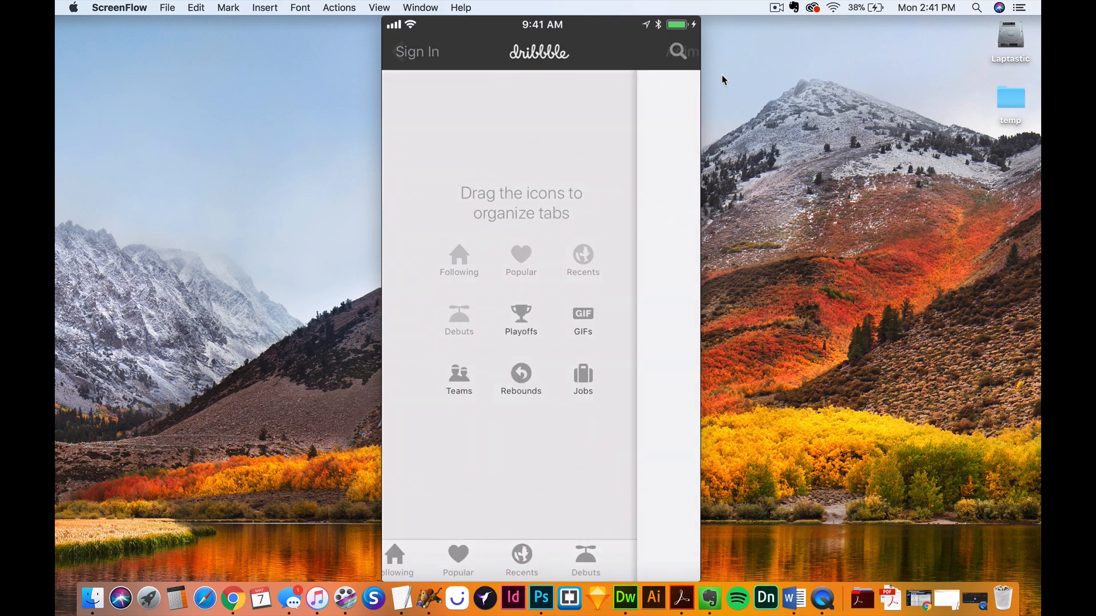
click(582, 320)
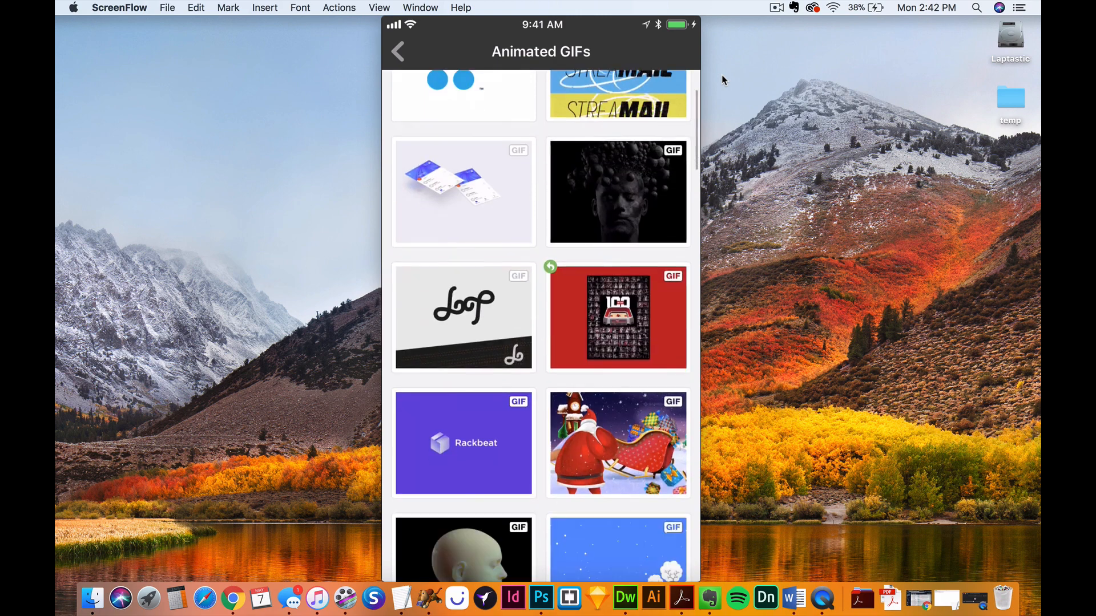
scroll(down, 3)
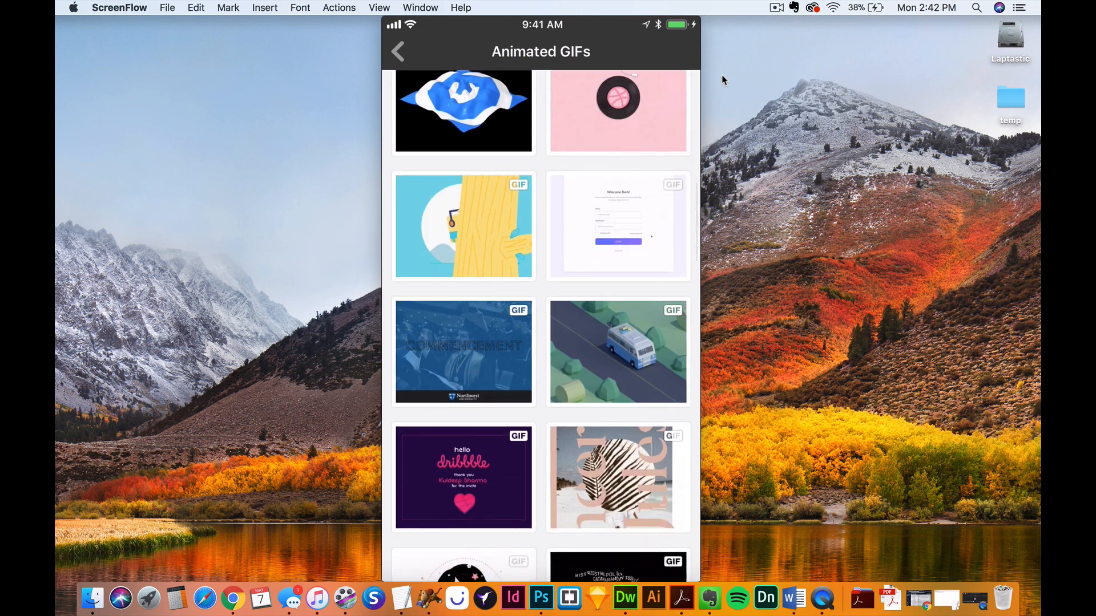
scroll(down, 3)
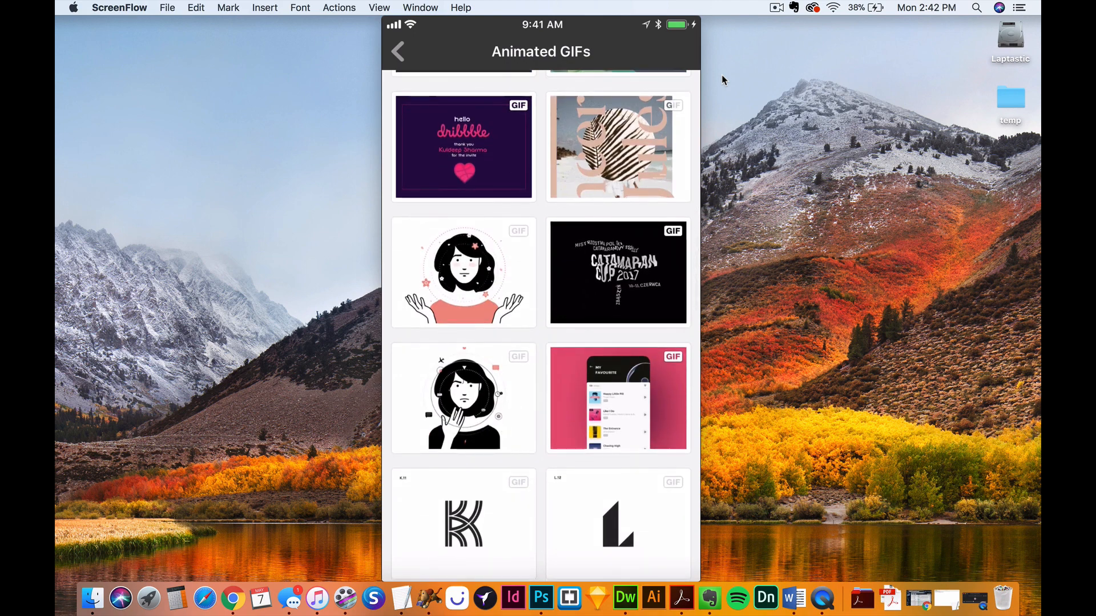
View the MusicPlayer-Concept shot, briefly on dribbble.com, then back on its detail page
click(618, 398)
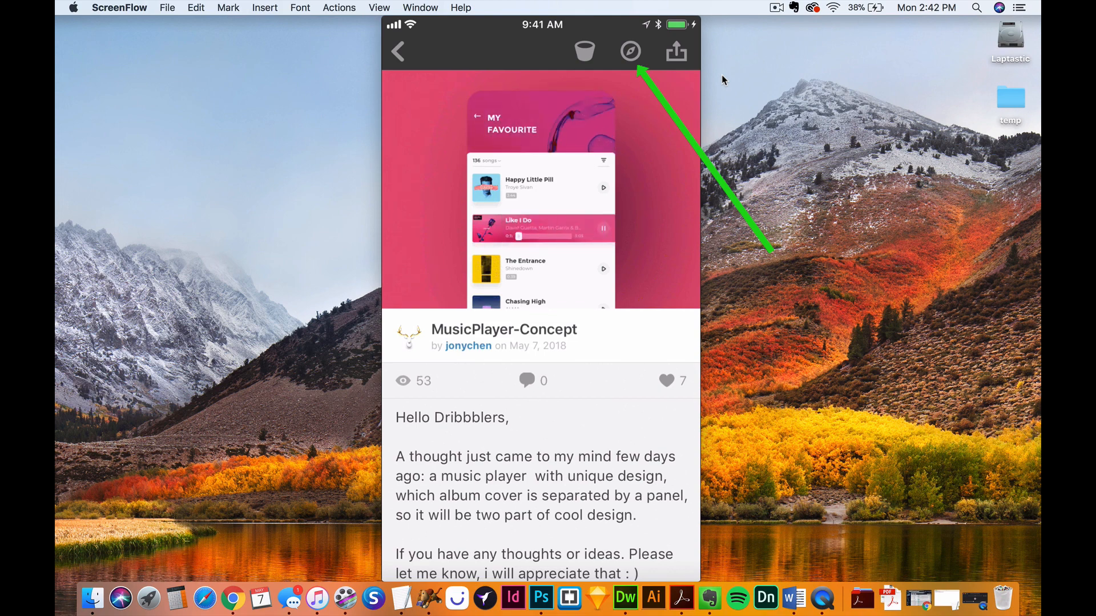
click(630, 52)
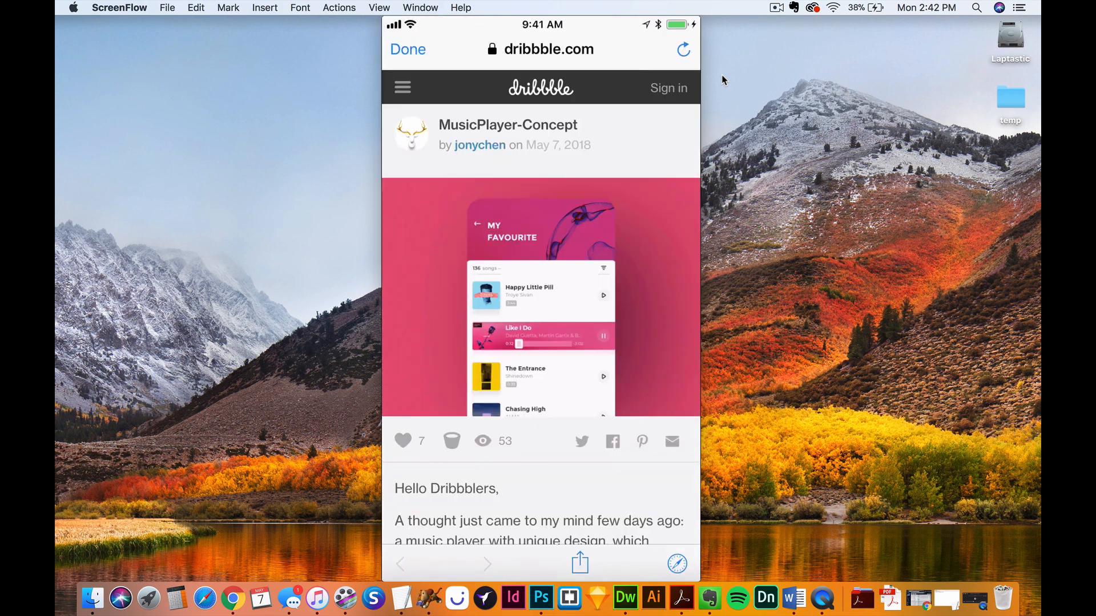
click(540, 296)
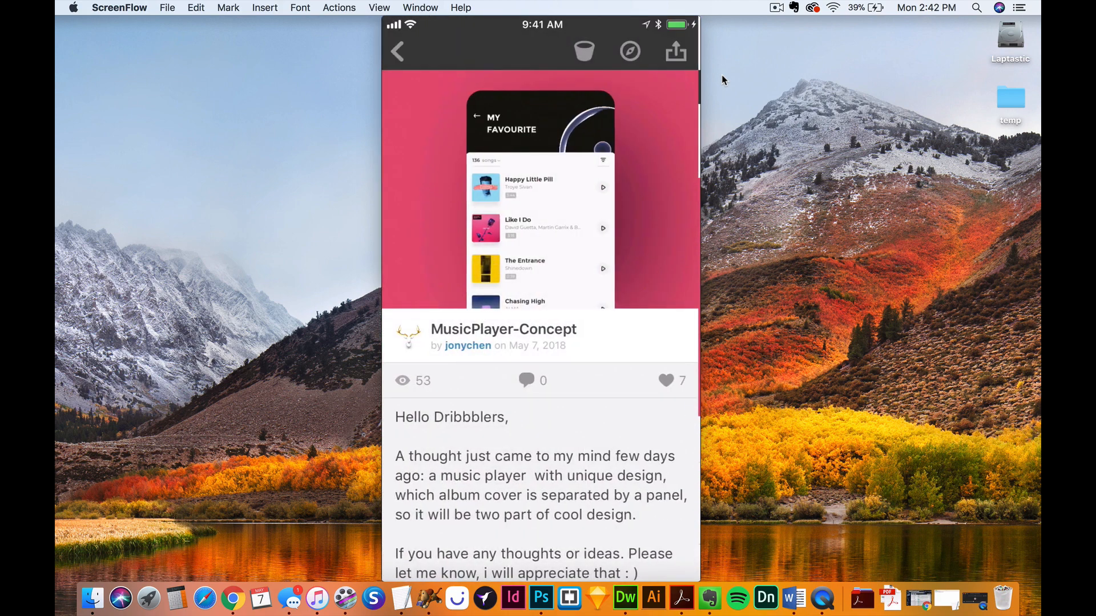
Leave Dribbble, launch GIPHY from the Social folder and browse its trending feed
click(396, 51)
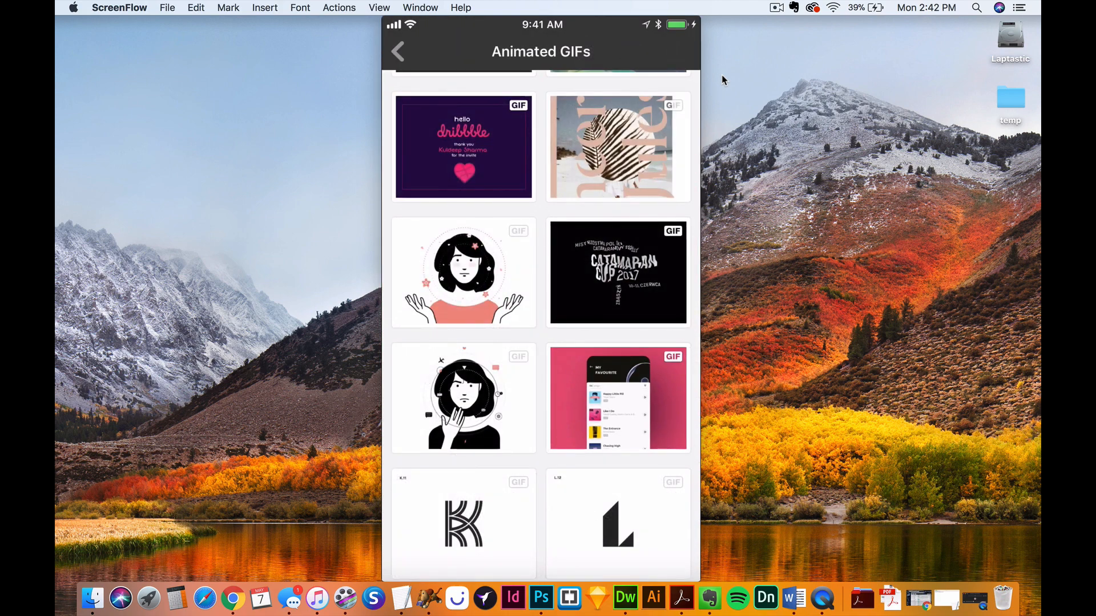
click(397, 51)
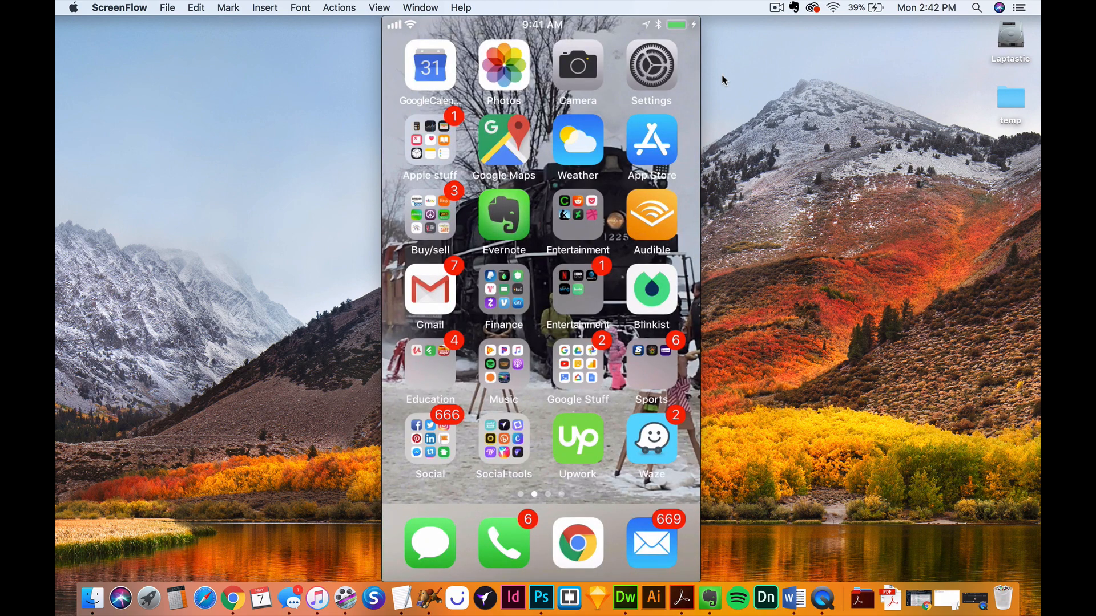
click(430, 437)
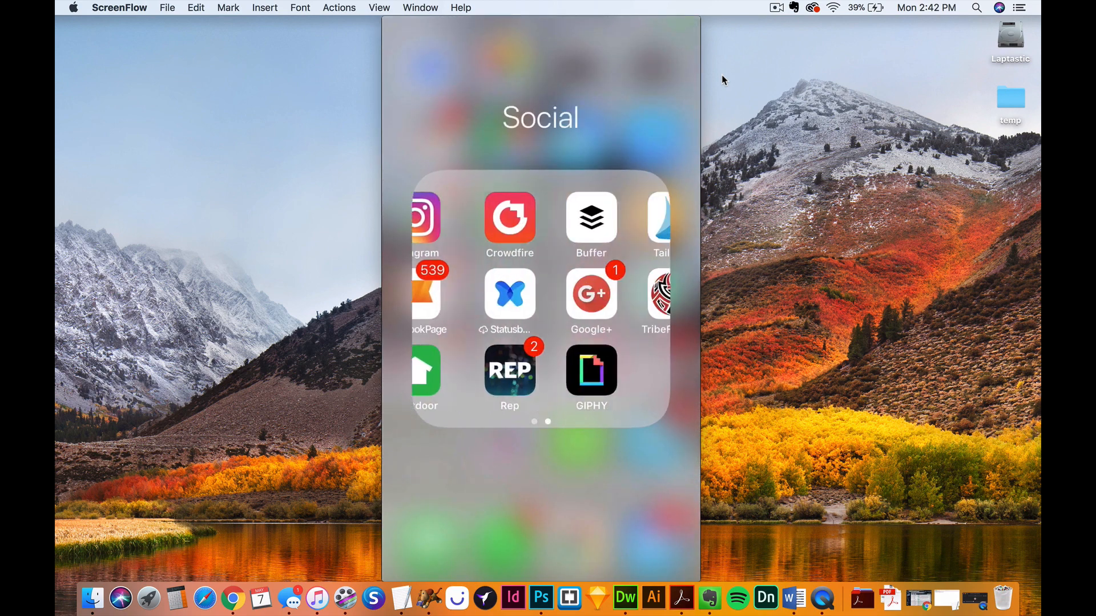
click(590, 371)
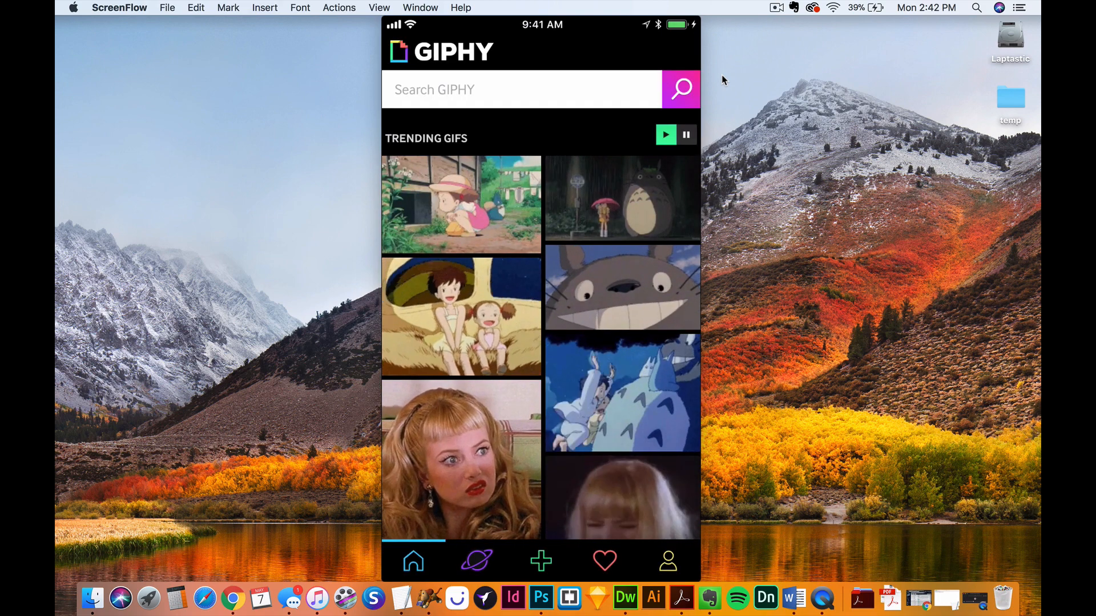
scroll(down, 3)
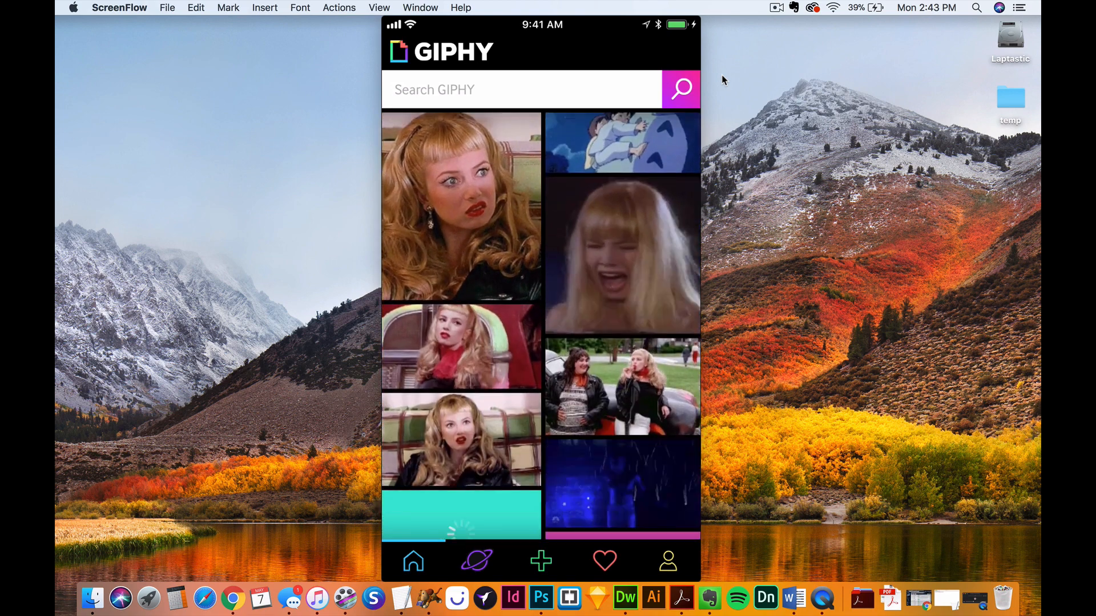
scroll(down, 3)
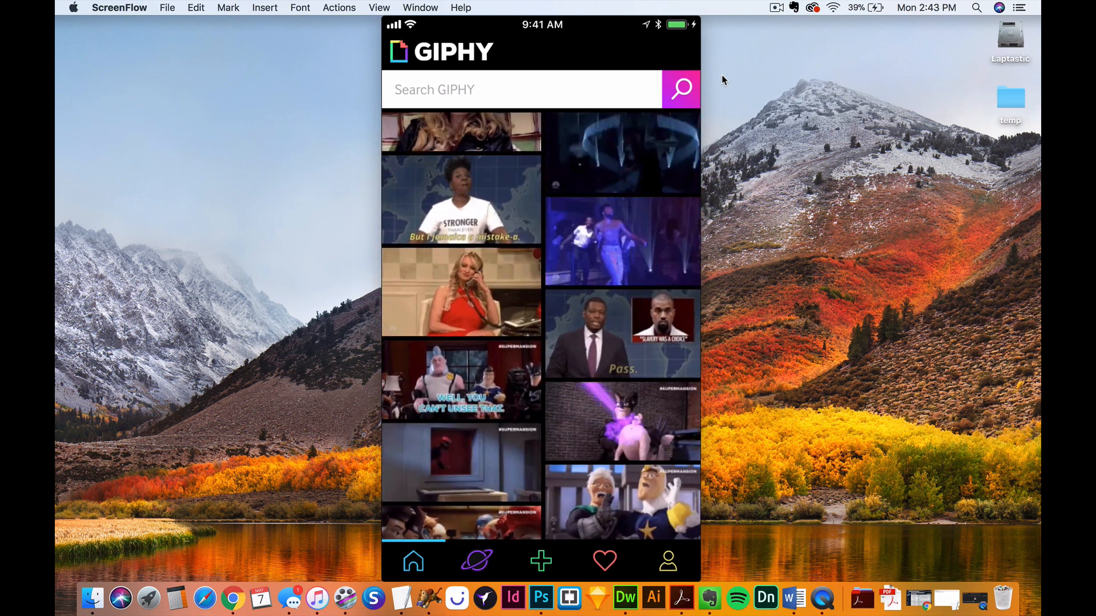
Paste the copied Dribbble shot URL into GIPHY's upload page to load the music player GIF
click(540, 562)
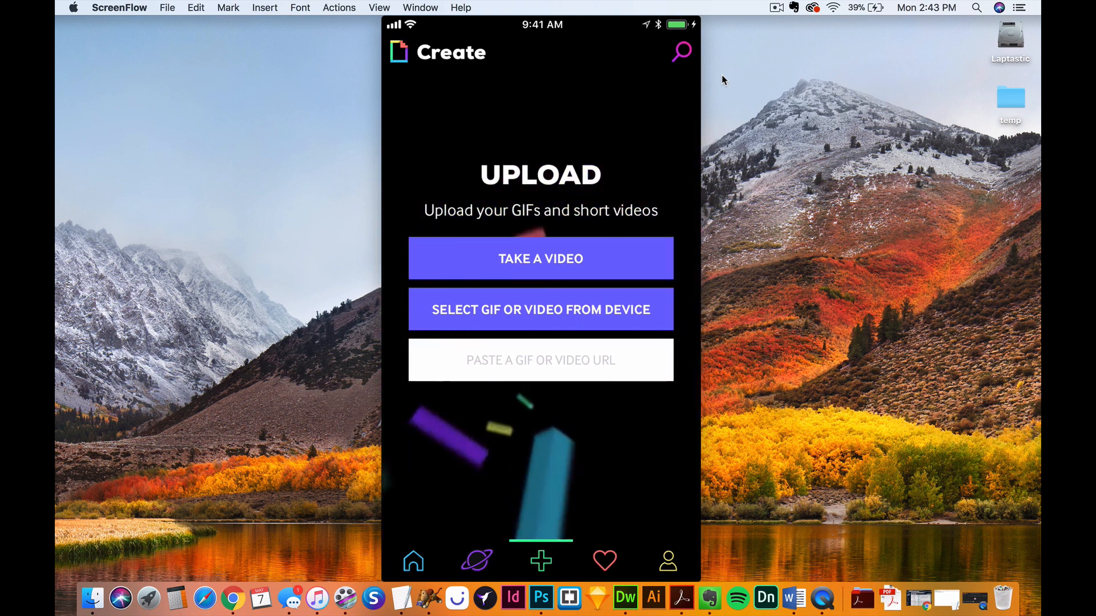
click(539, 360)
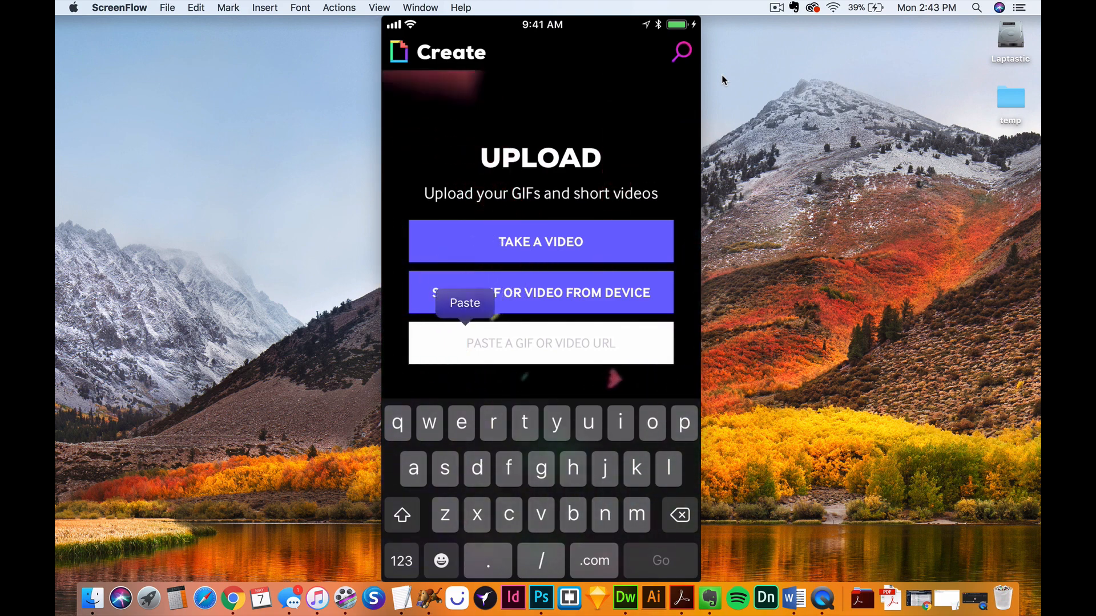
click(465, 302)
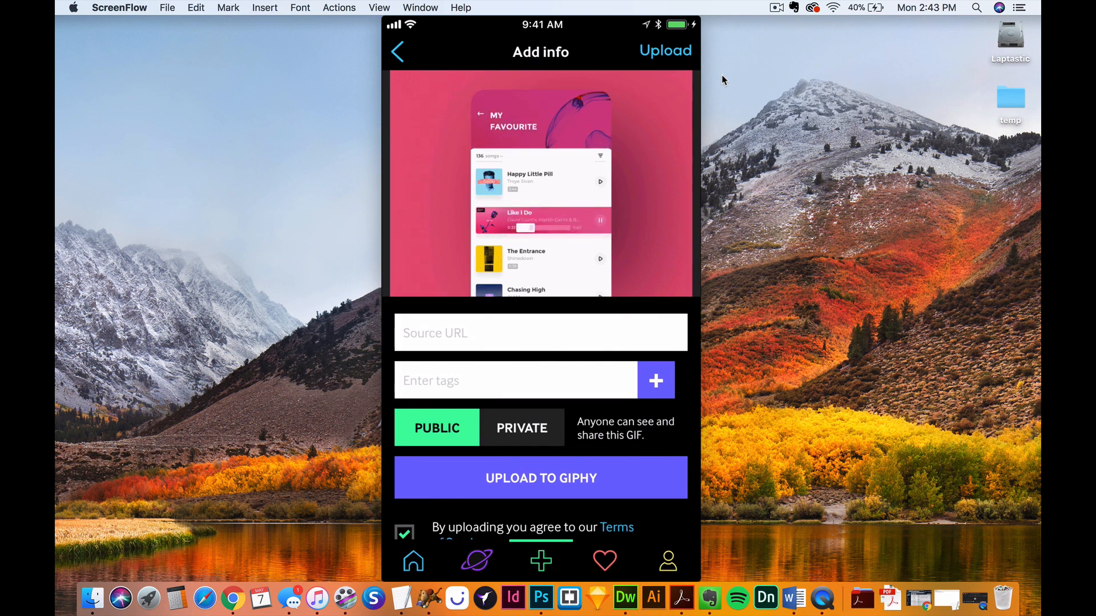
Upload the music player GIF so it appears as the third GIF in the channel
click(664, 51)
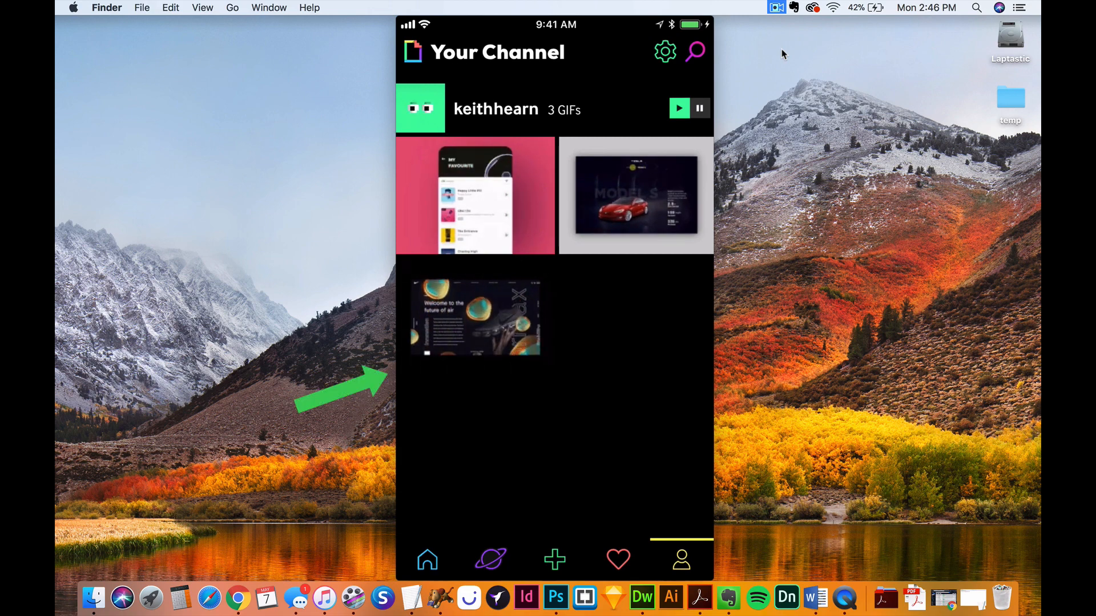
Share the newly uploaded music player GIF to Instagram from its expanded share options
click(474, 195)
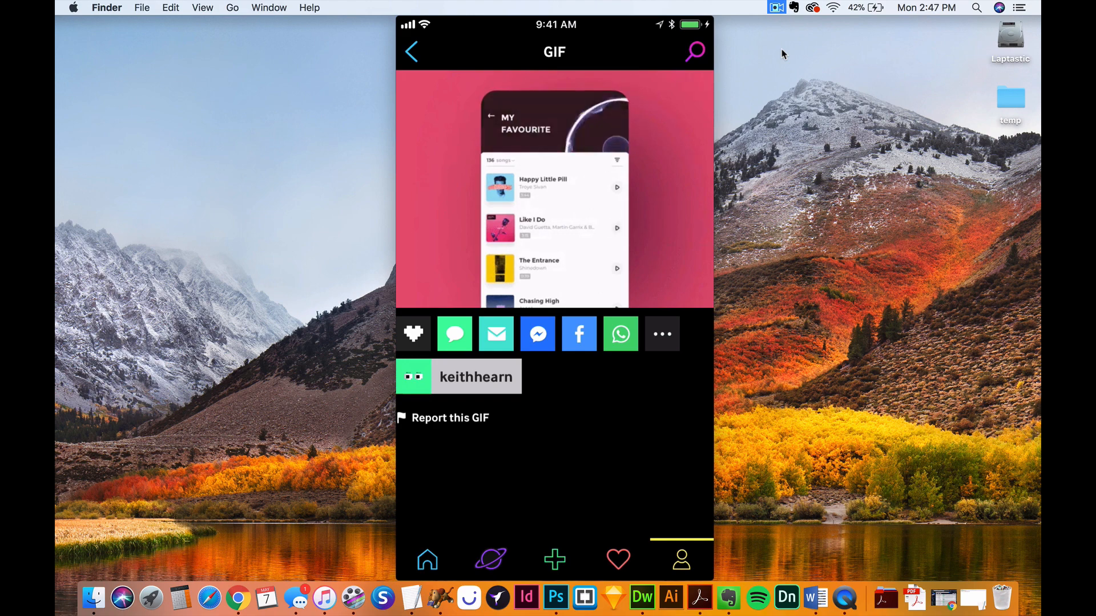
click(660, 333)
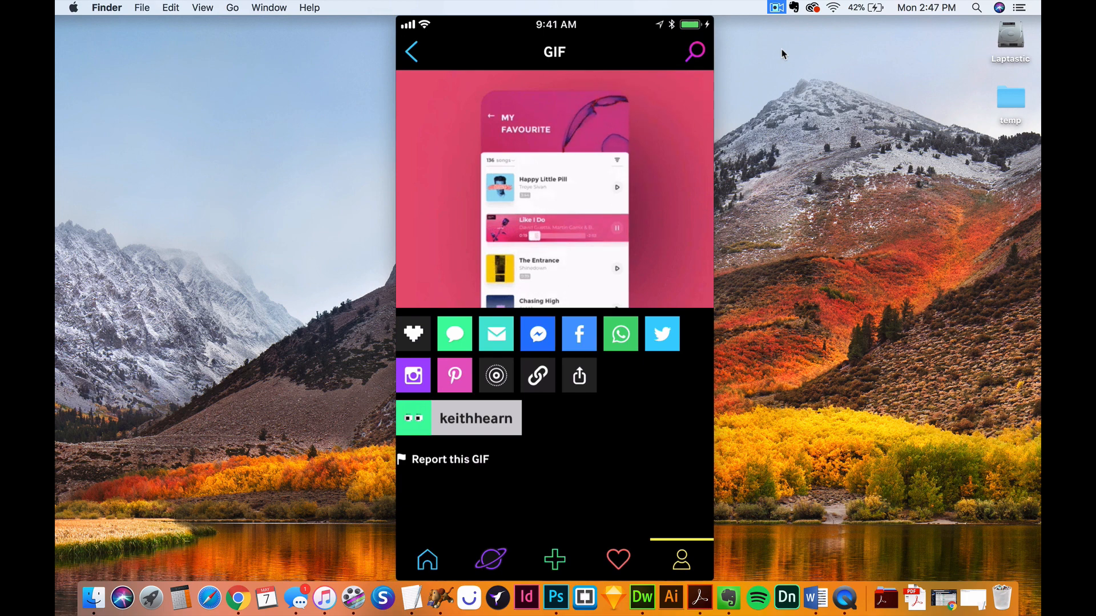
click(413, 375)
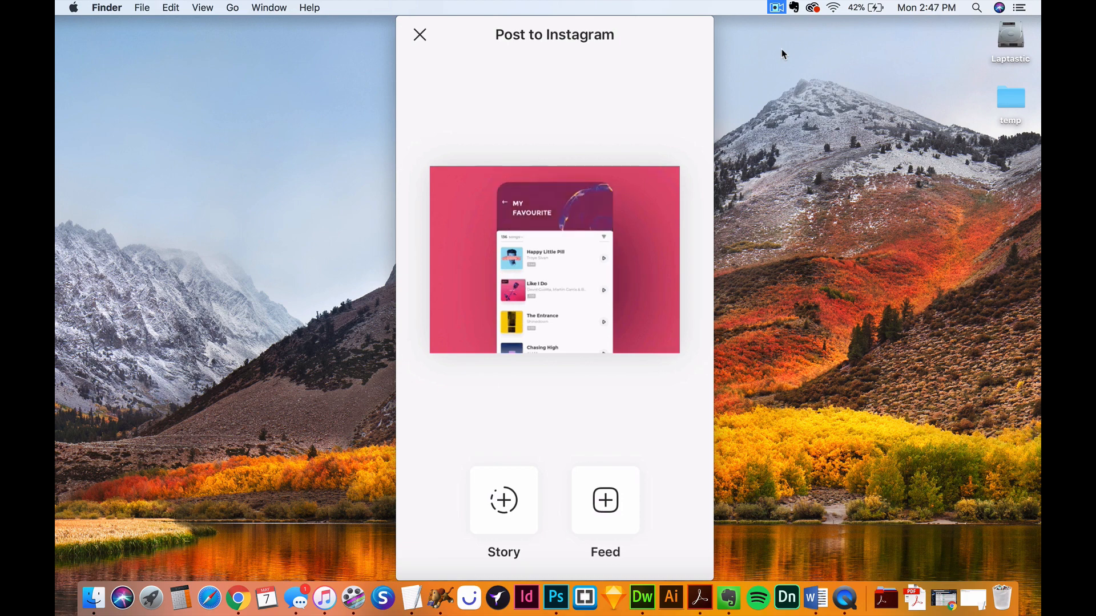
Keep the Post to Instagram screen open with Story and Feed options for the GIF
click(776, 8)
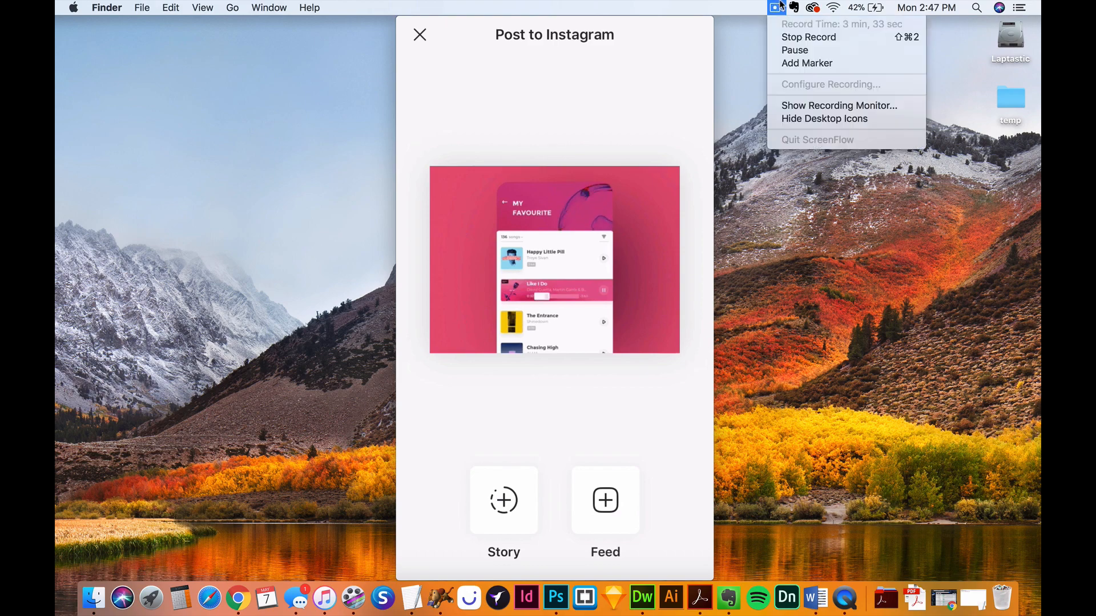